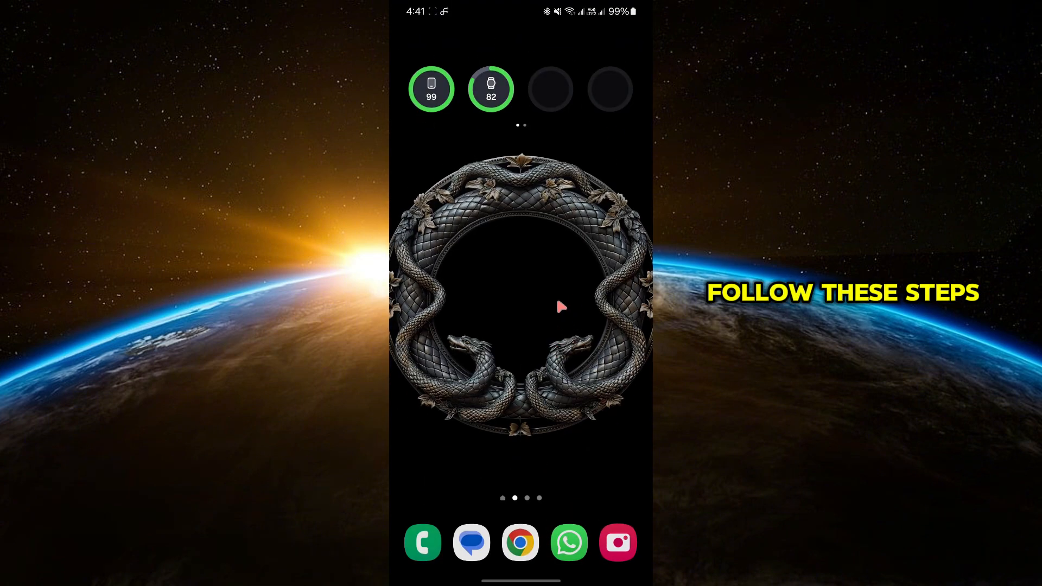
Step: Launch Settings from the app drawer and go to the About phone page
scroll(up, 3)
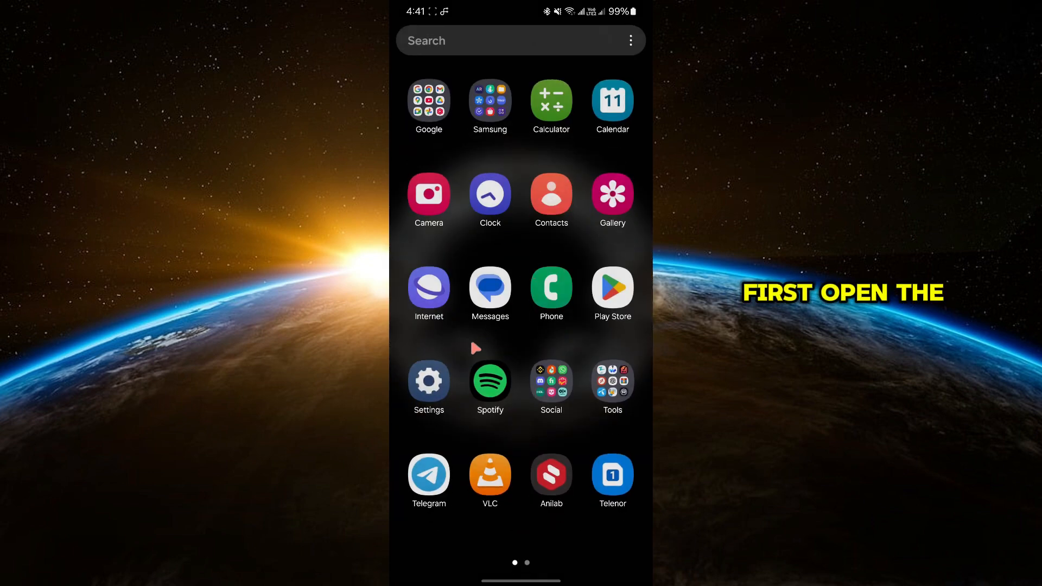
click(429, 381)
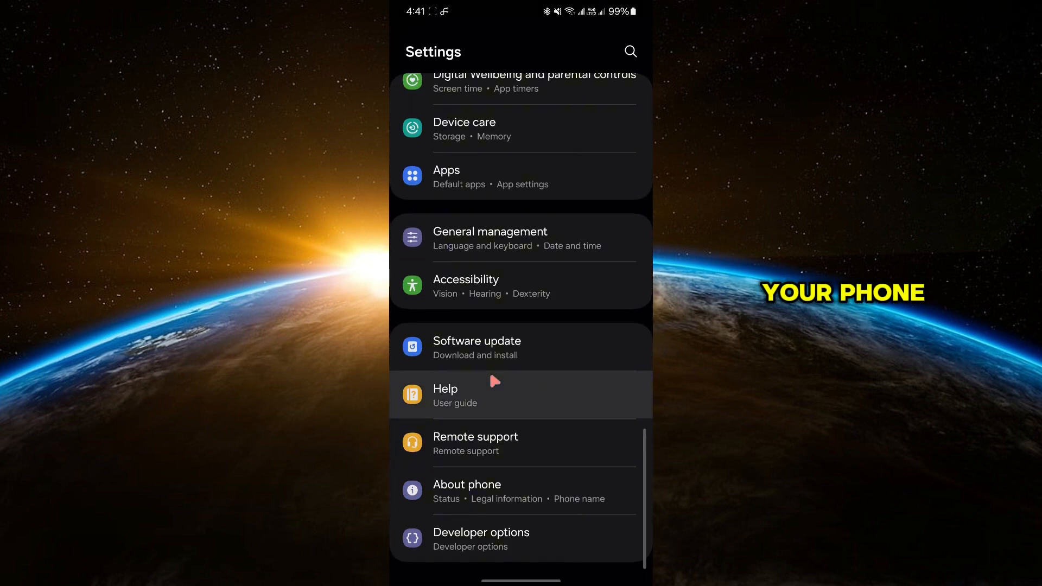
click(467, 484)
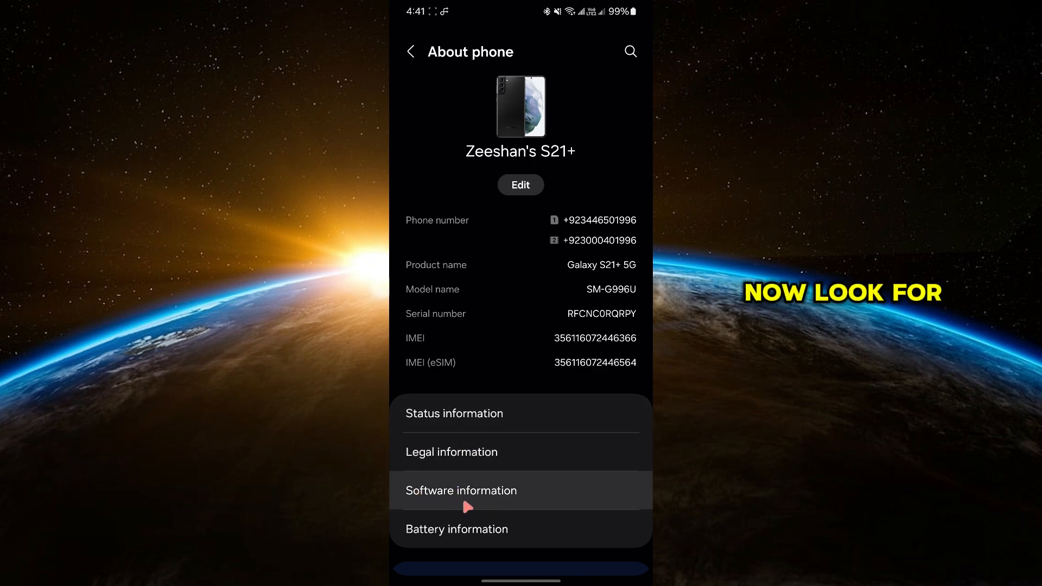
Step: Check Software information to confirm developer mode is on, then return to the main Settings list
click(461, 491)
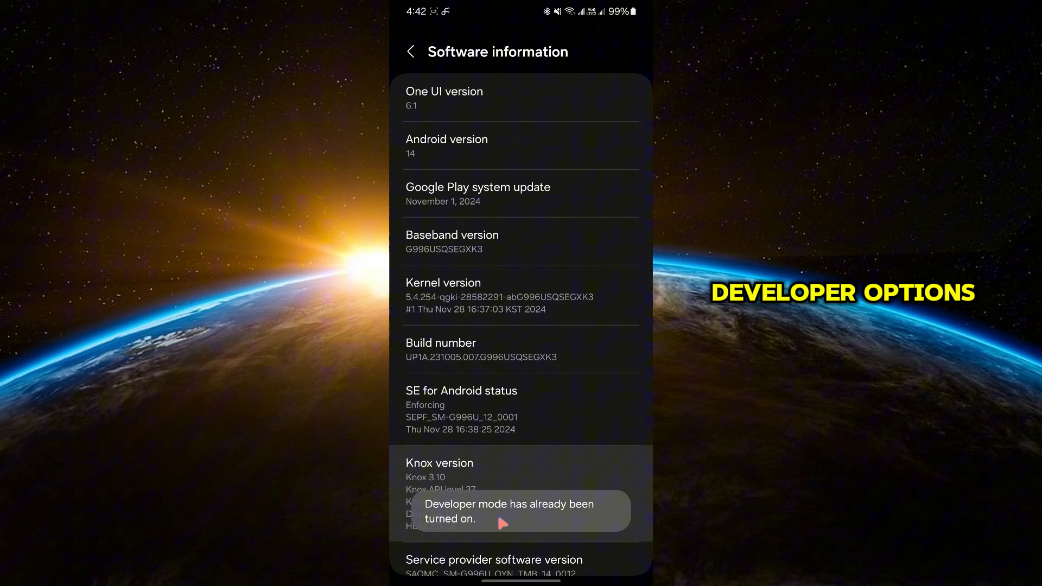
click(410, 51)
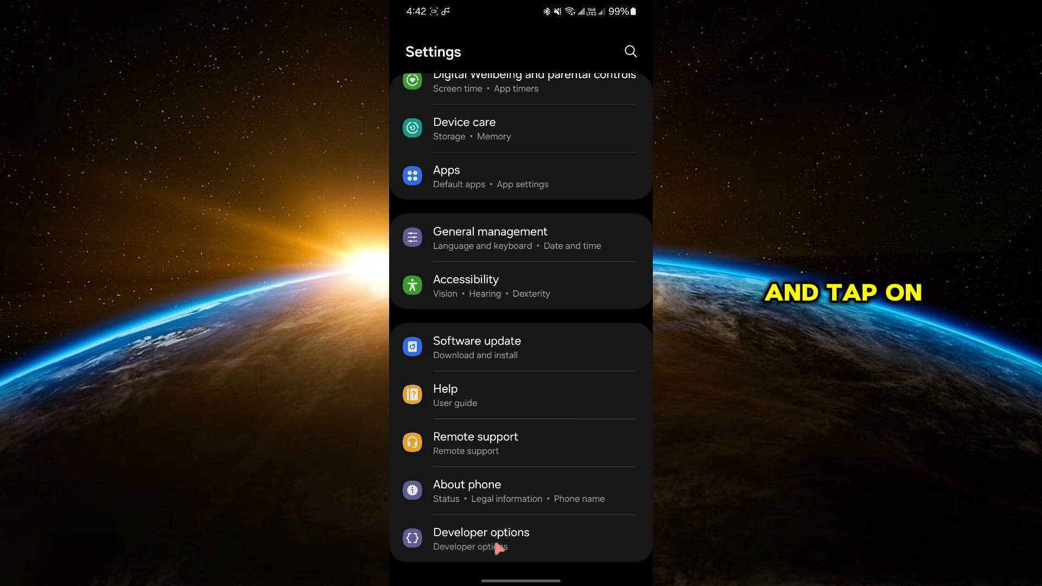
Step: In Developer options, switch on the Sensors Off quick settings developer tile
click(481, 538)
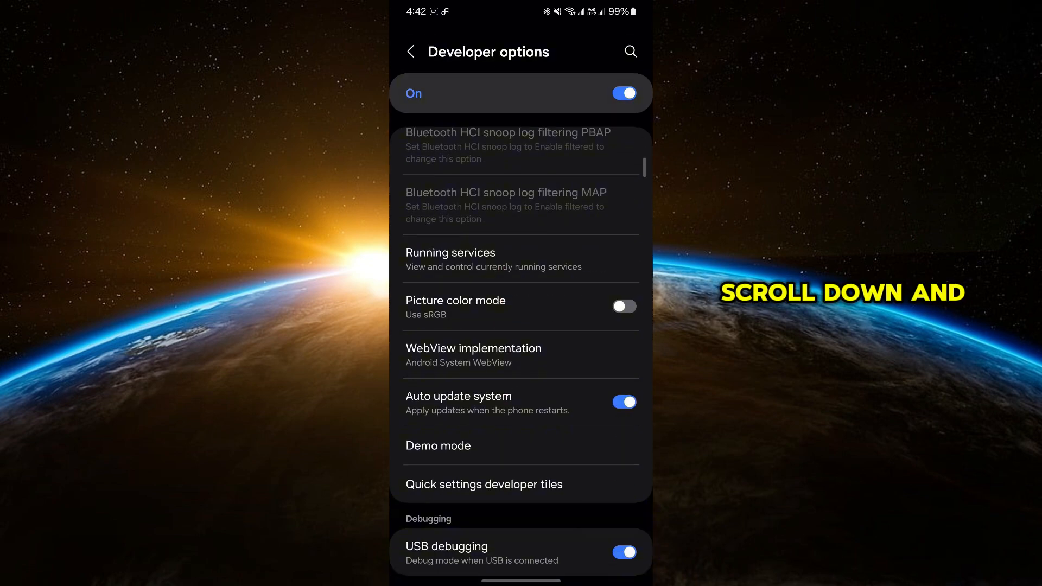
scroll(down, 3)
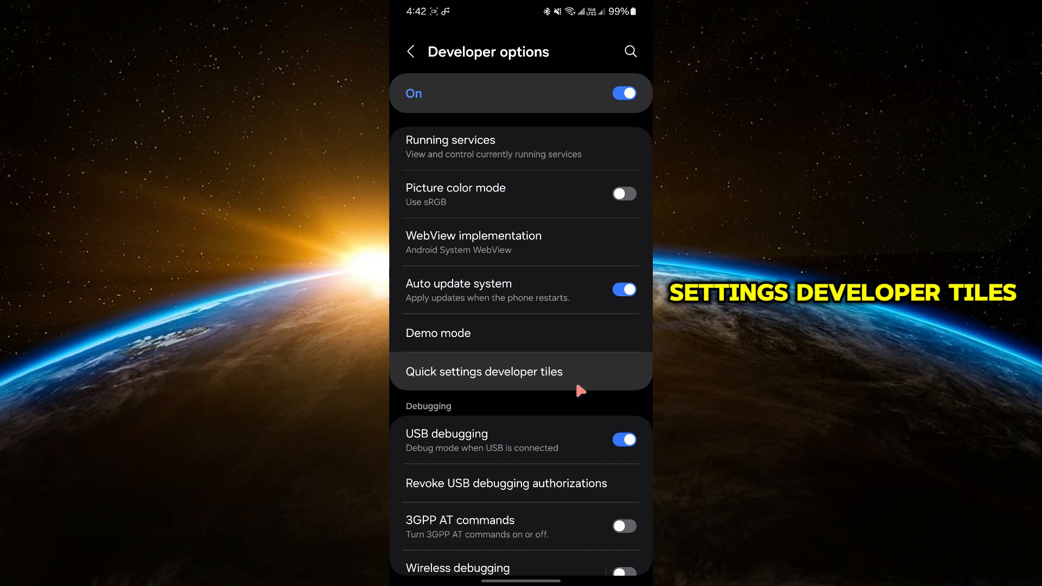
click(483, 371)
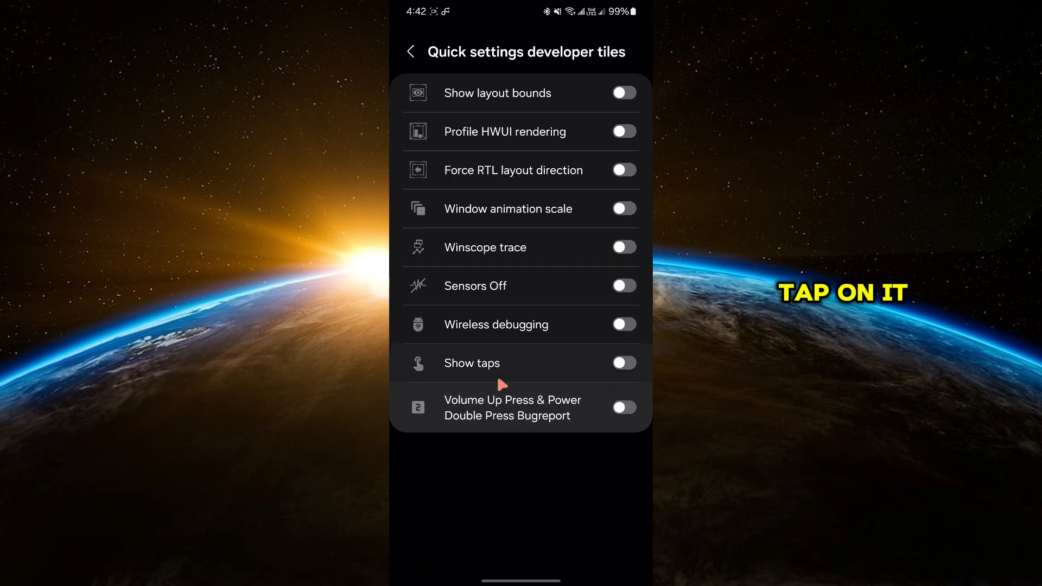
click(622, 285)
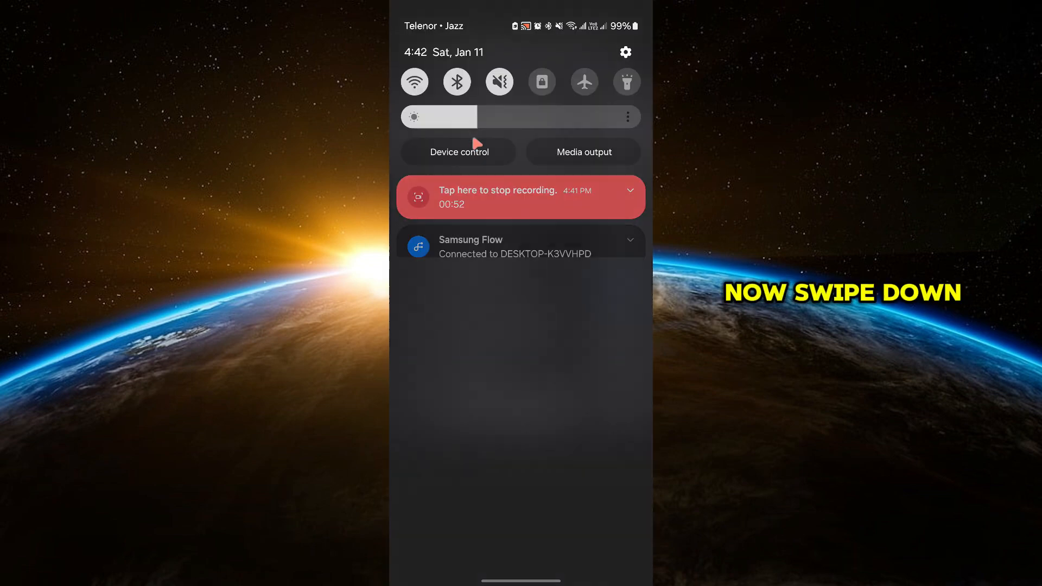
Step: Pull down Quick Settings and turn the Sensors Off tile on, then return home
scroll(down, 3)
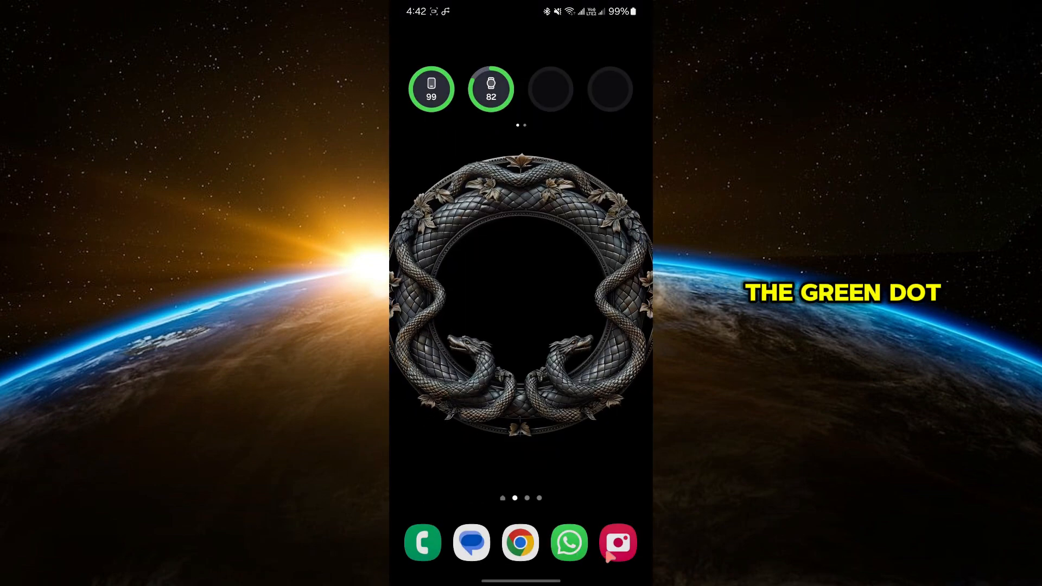
Step: Launch the Camera app to confirm the security policy blocks it while Sensors Off is active
click(618, 543)
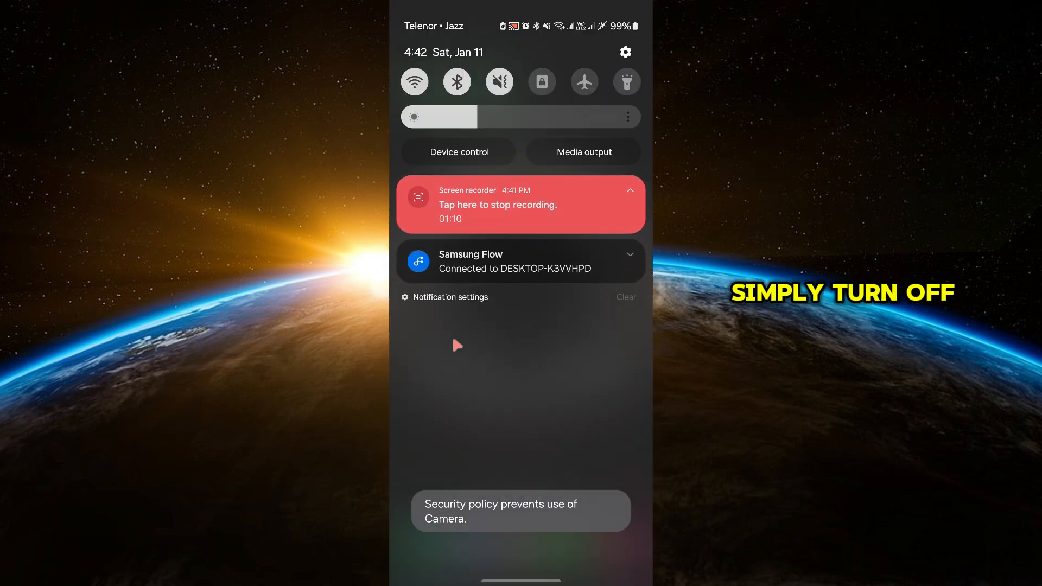
mouse_move(560, 389)
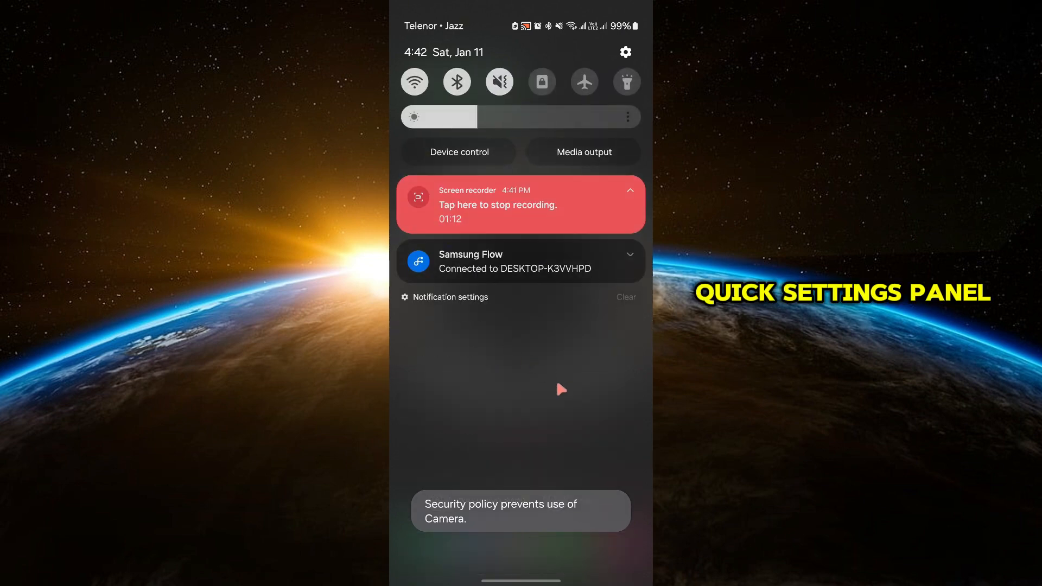